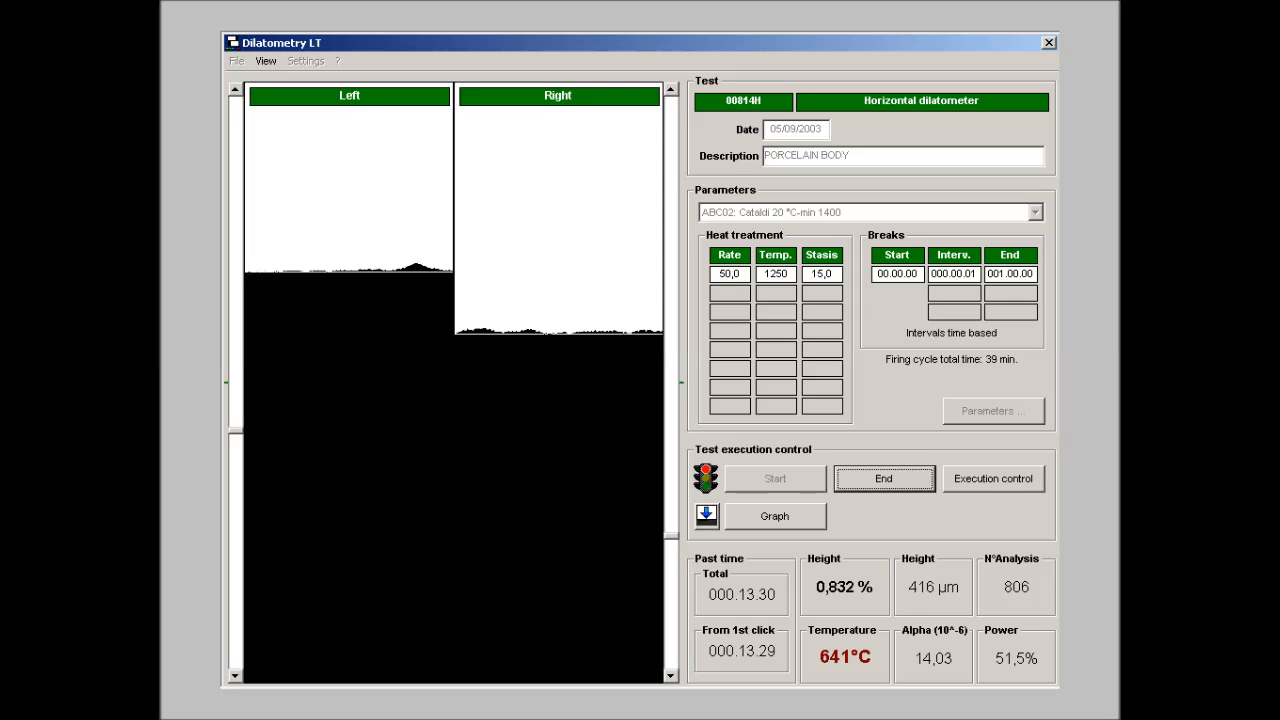
- Show the 00107H expansion and alpha curves against temperature with alpha at 300 °C and flex at 575 °C marked
click(774, 516)
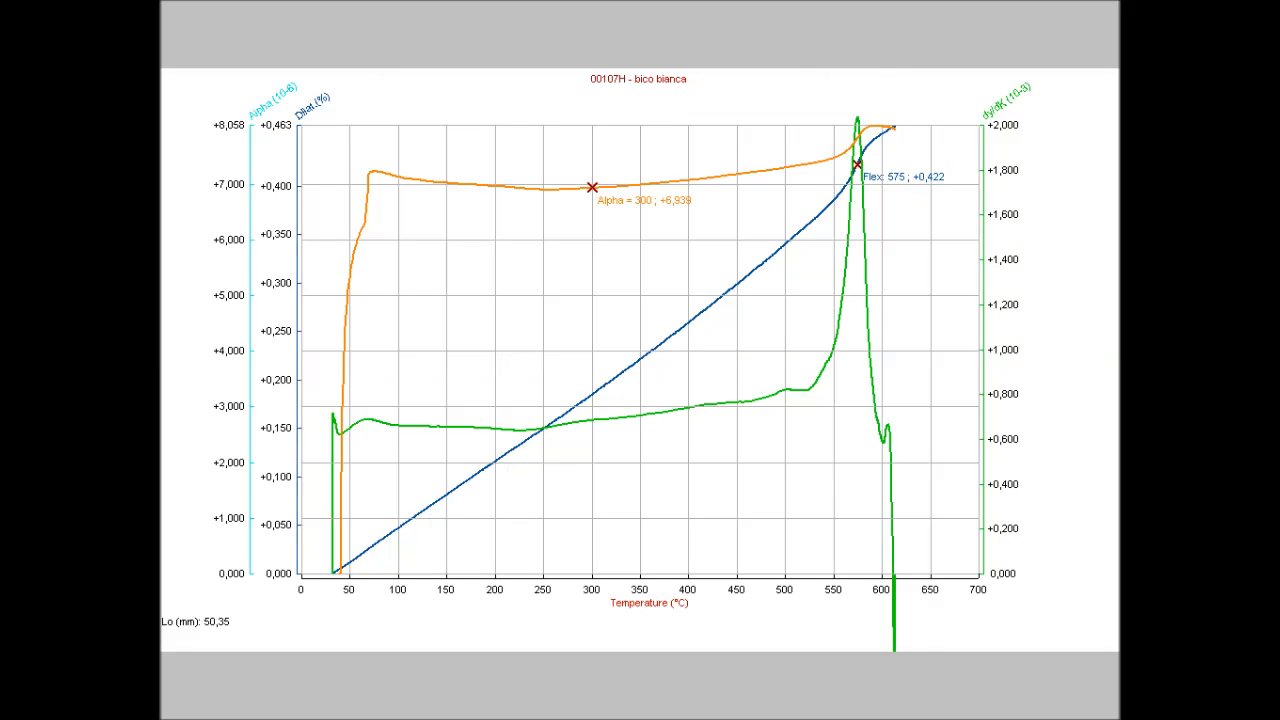